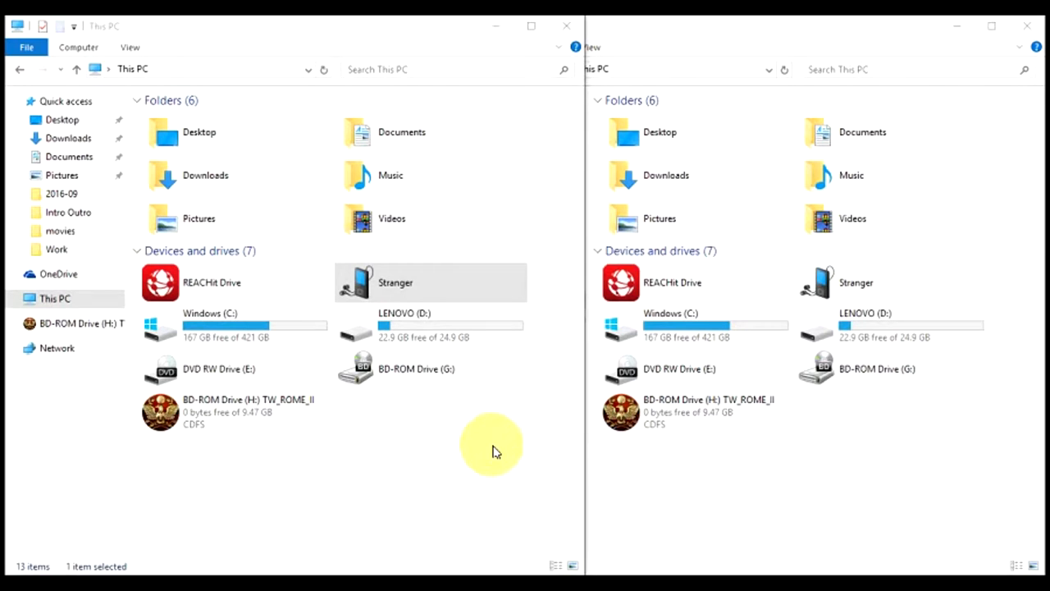
{"action": "mouse_move", "coordinate": [427, 374]}
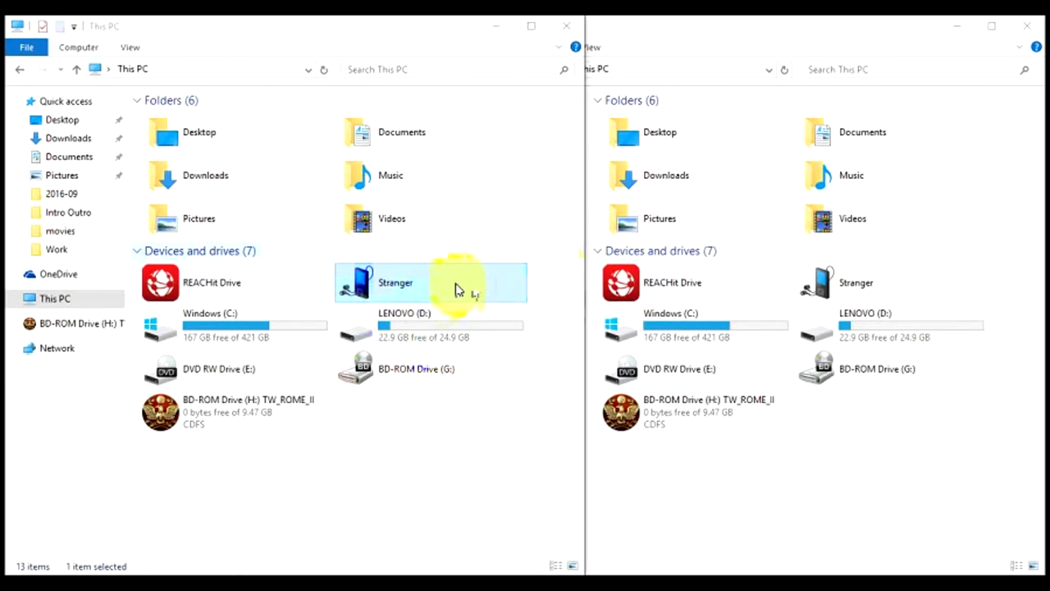
Navigate the left window into Stranger > Phone > Android > data > com.bethsoft.falloutshelter
{"action": "double_click", "coordinate": [395, 282]}
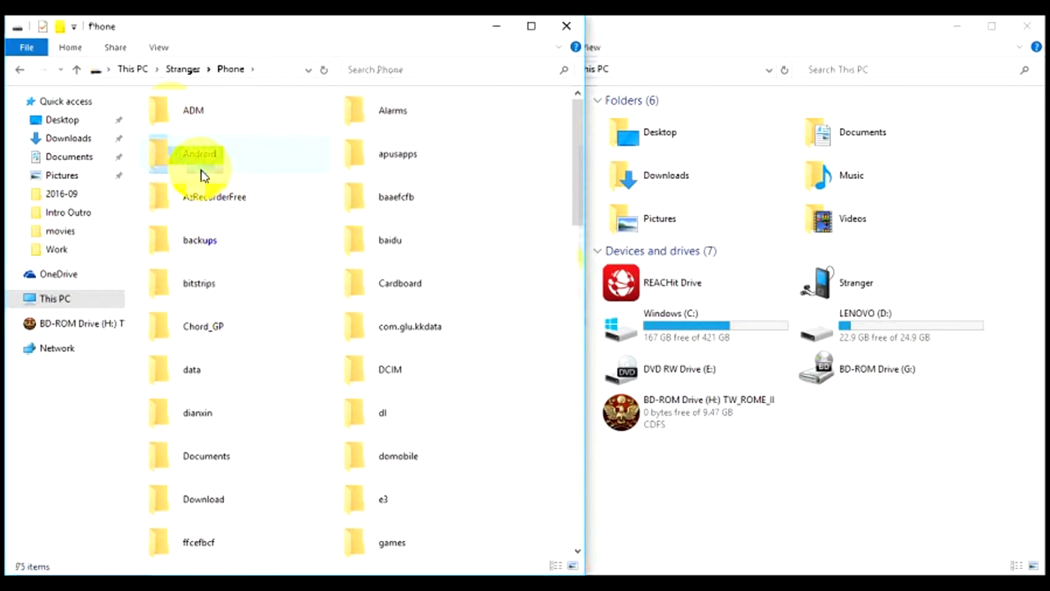
{"action": "double_click", "coordinate": [200, 154]}
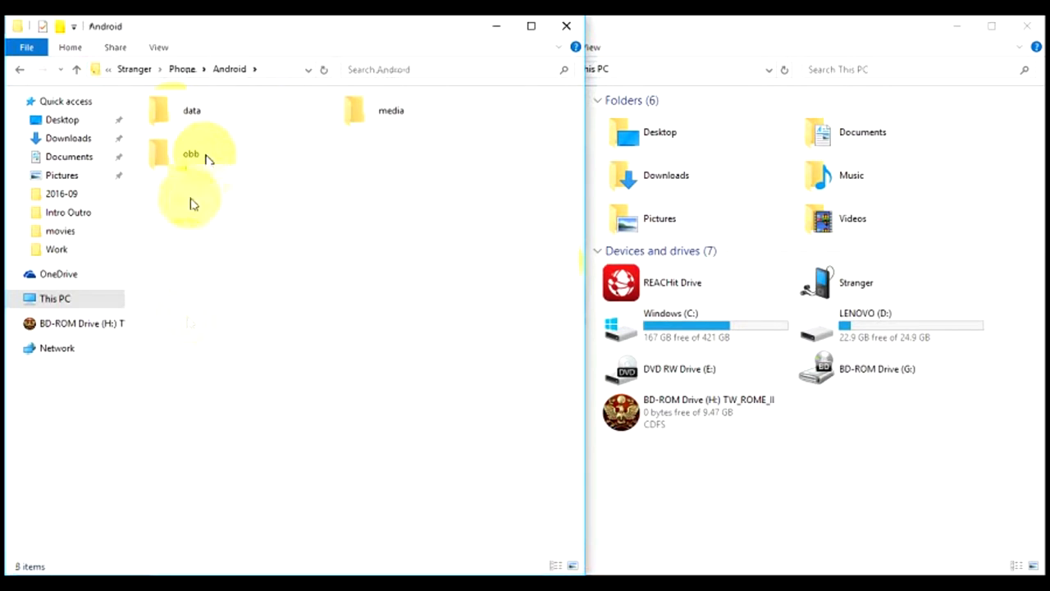
{"action": "double_click", "coordinate": [190, 110]}
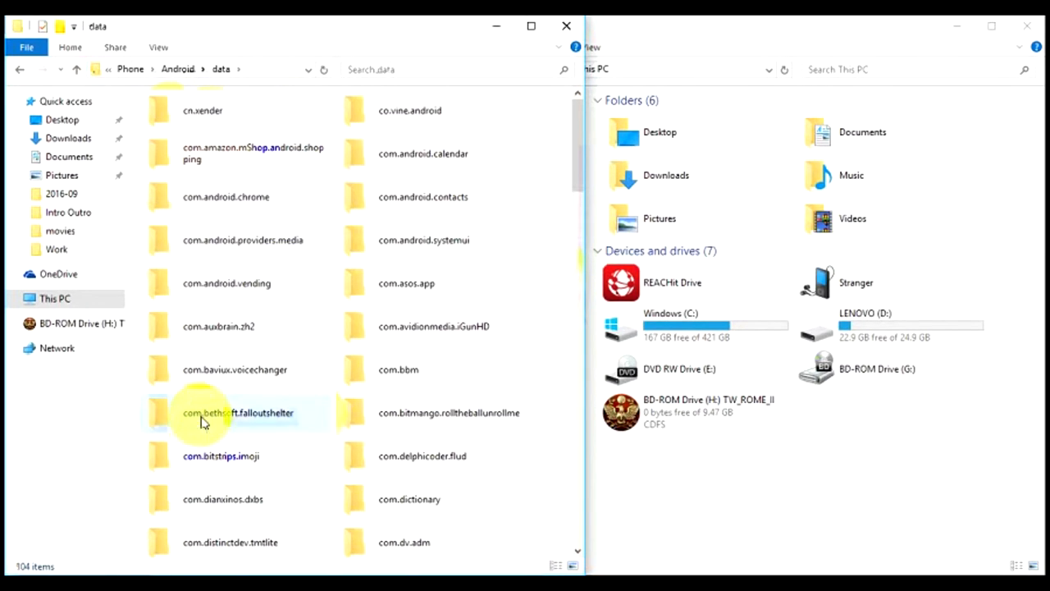
{"action": "double_click", "coordinate": [237, 411]}
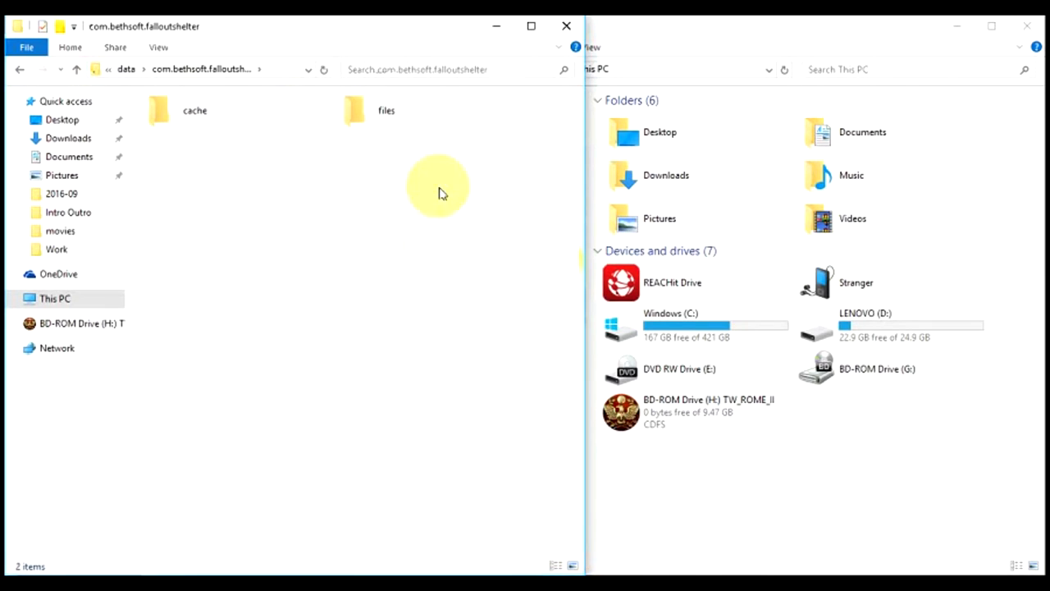
In the game's files folder, select Vault3 and Vault3.sav and copy them
{"action": "double_click", "coordinate": [385, 110]}
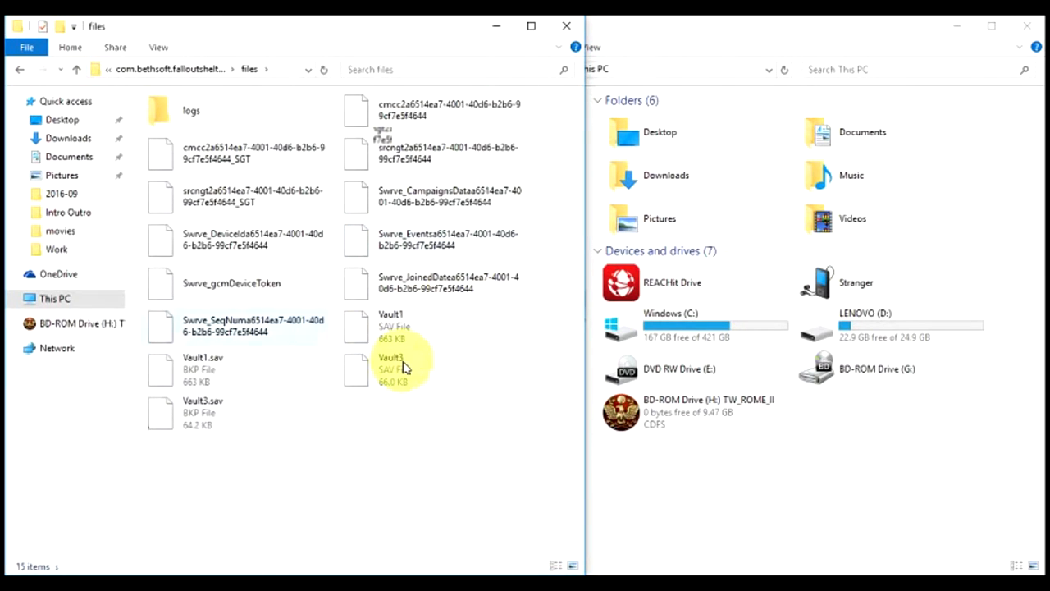
{"action": "mouse_move", "coordinate": [459, 322]}
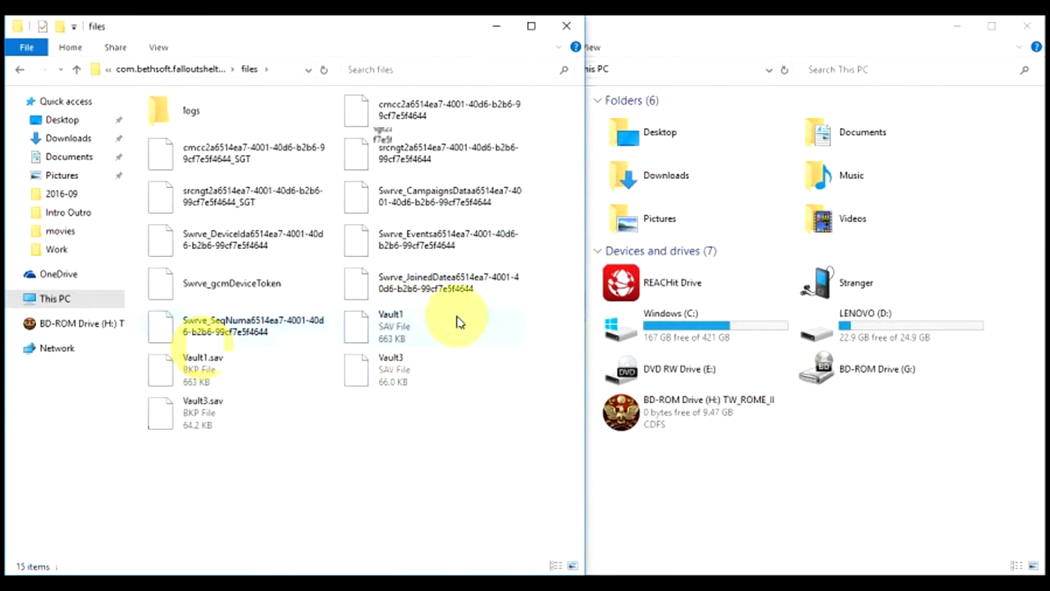
{"action": "mouse_move", "coordinate": [206, 418]}
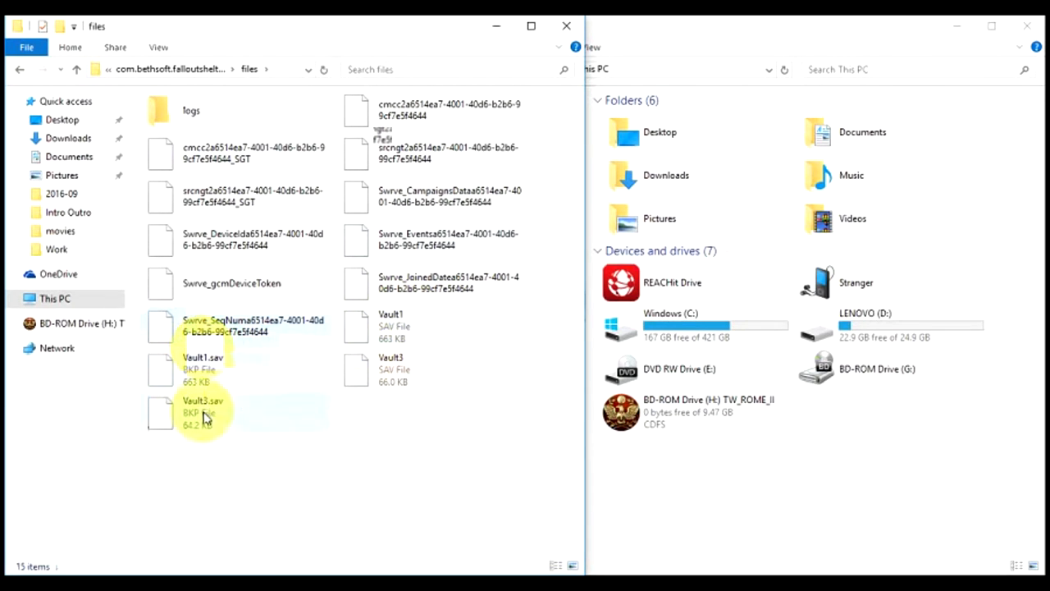
{"action": "mouse_move", "coordinate": [404, 413]}
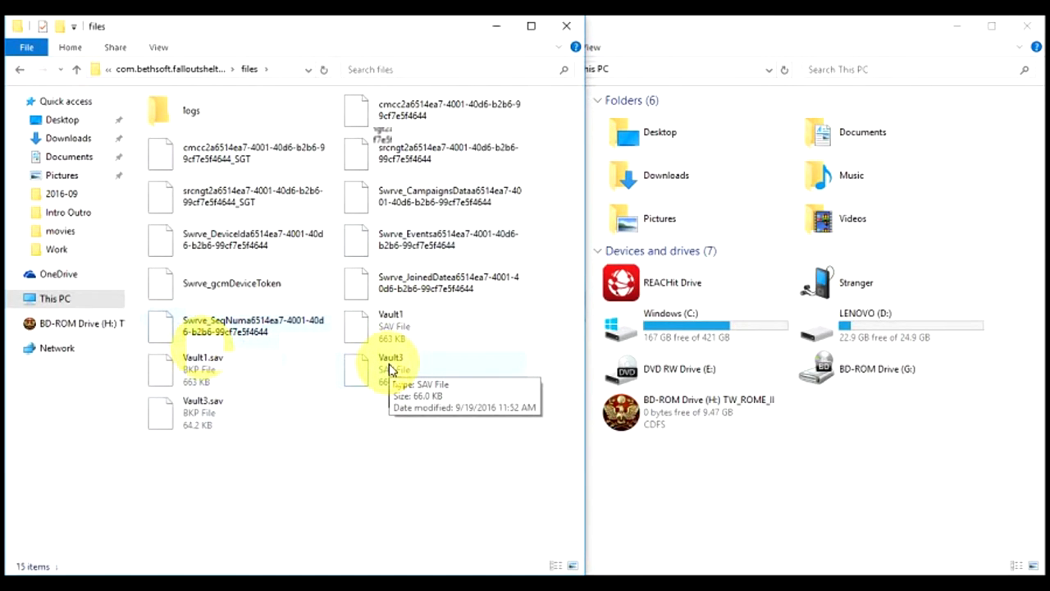
{"action": "left_click", "coordinate": [391, 364]}
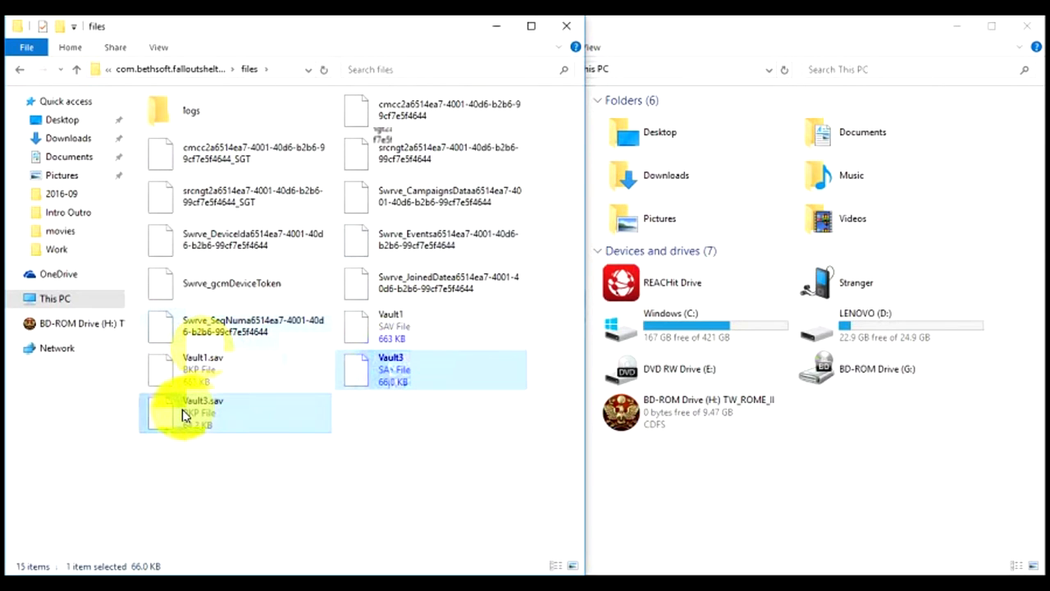
{"action": "right_click", "coordinate": [204, 412]}
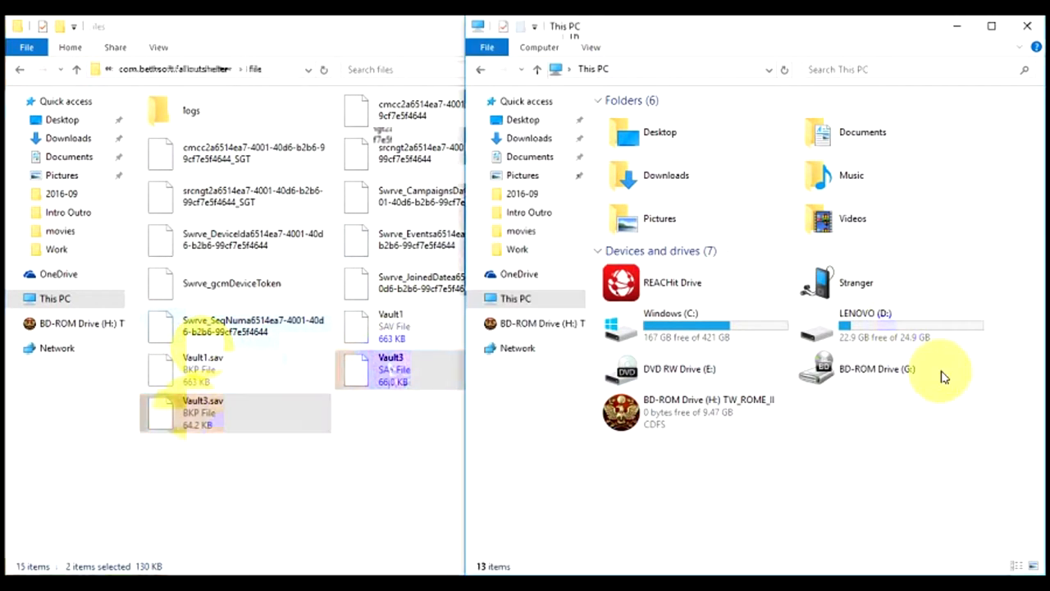
Navigate the right window into Documents > My Games > Fallout Shelter
{"action": "double_click", "coordinate": [863, 131]}
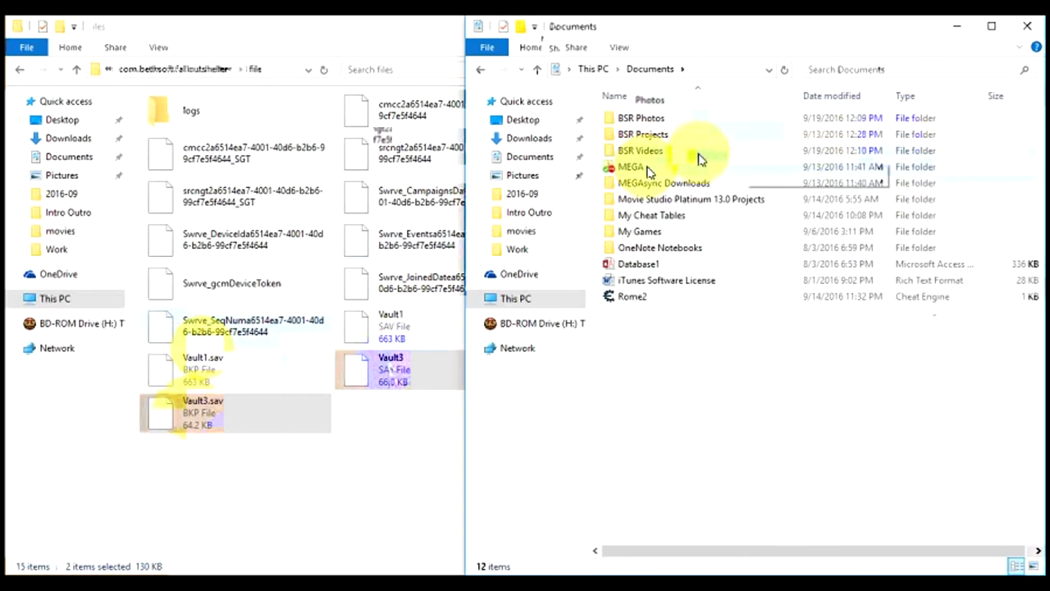
{"action": "double_click", "coordinate": [640, 229]}
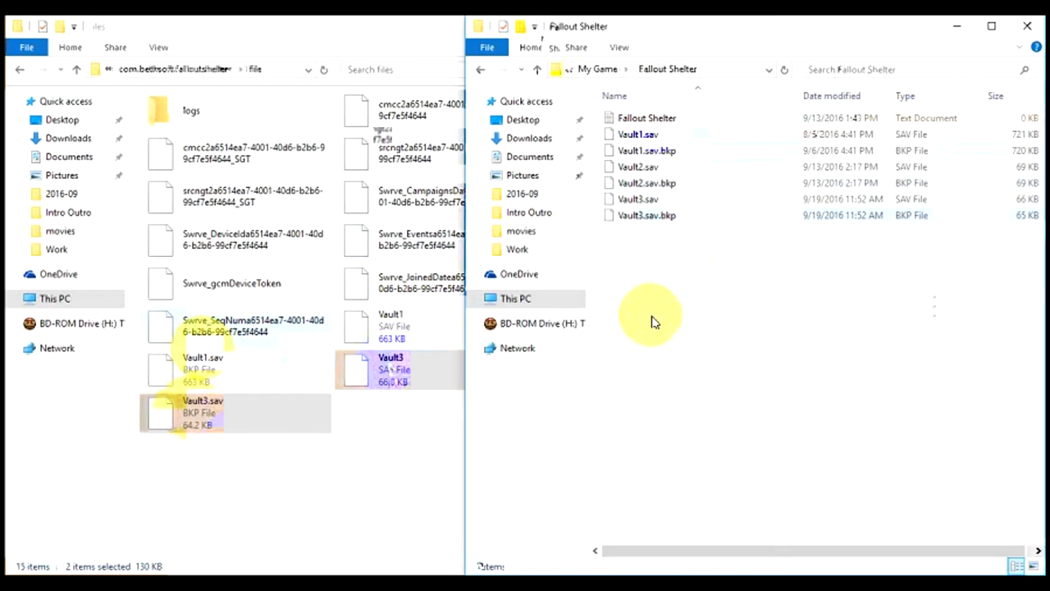
Paste the phone's Vault3.sav and its backup into the PC's Fallout Shelter folder
{"action": "left_click", "coordinate": [648, 199]}
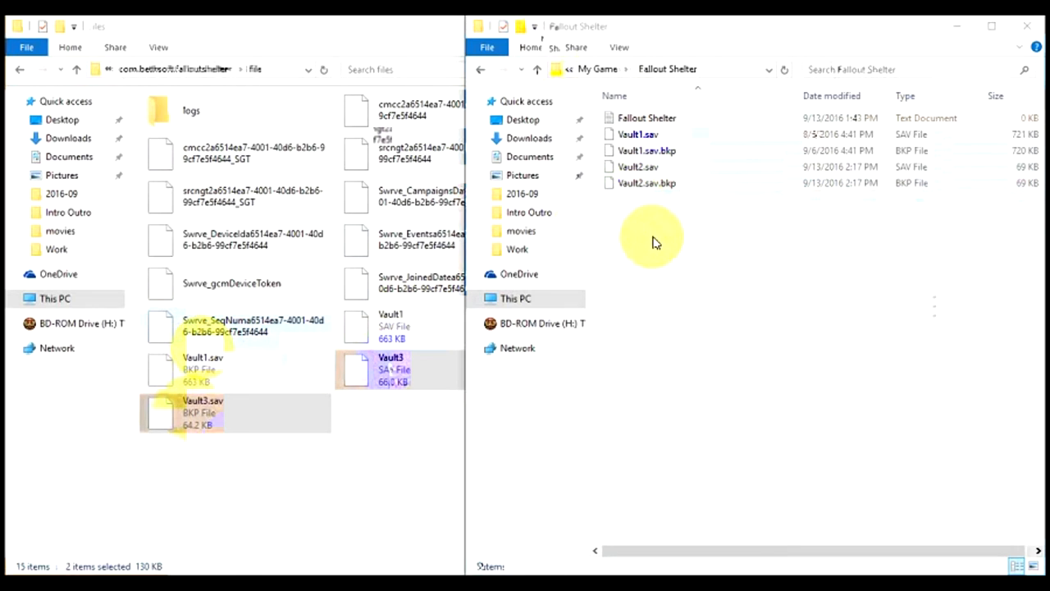
{"action": "right_click", "coordinate": [653, 238]}
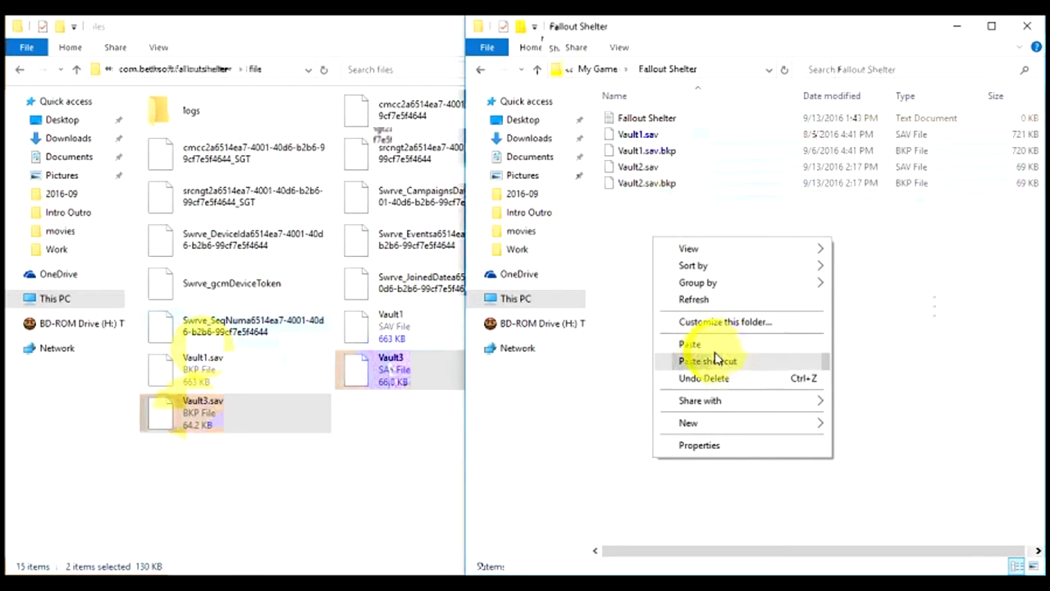
{"action": "left_click", "coordinate": [689, 344]}
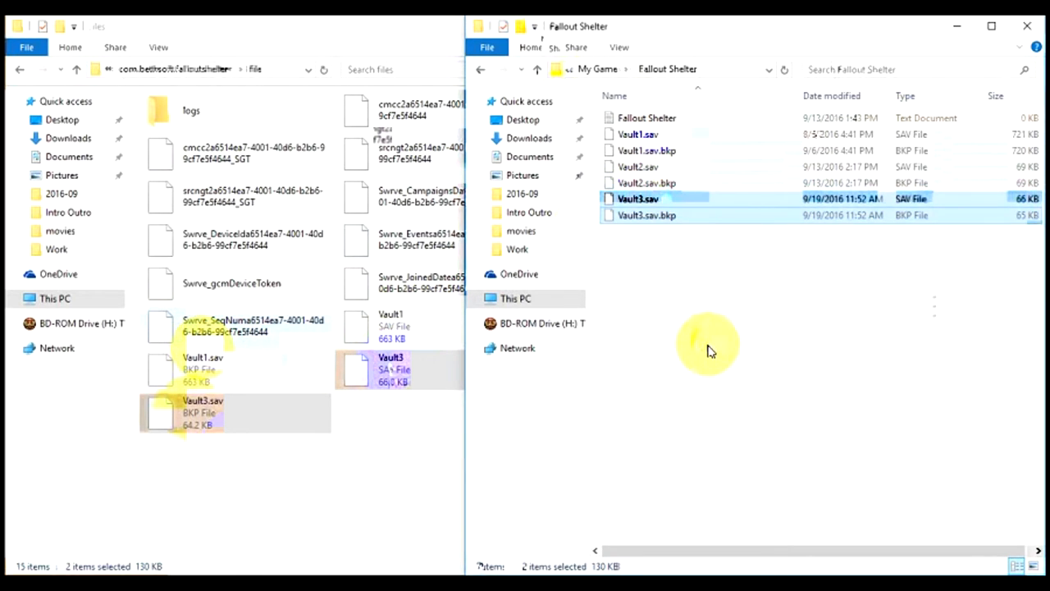
{"action": "mouse_move", "coordinate": [669, 226]}
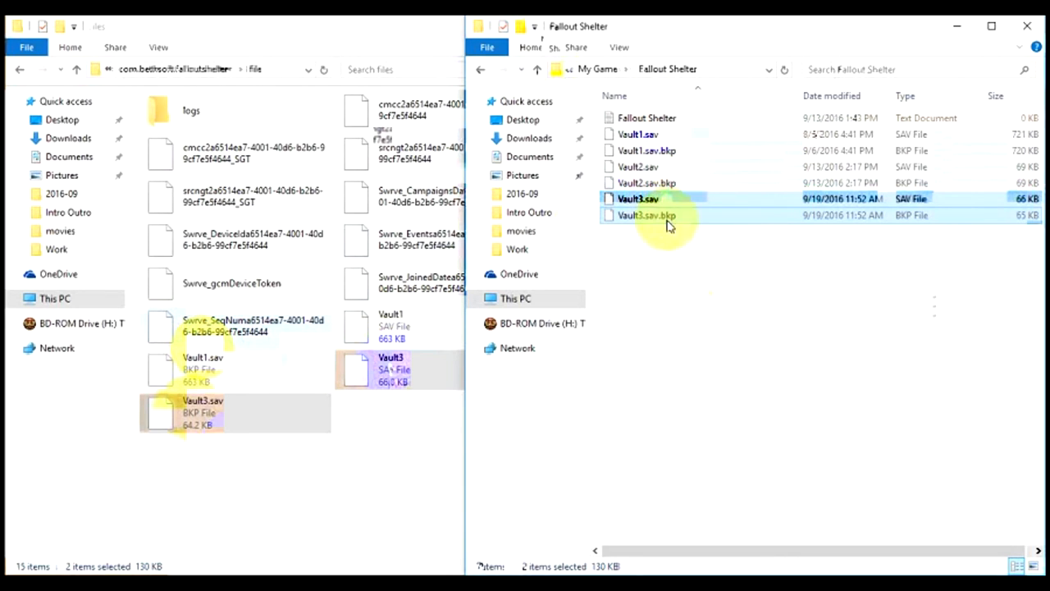
Paste the Vault3 save files from the PC back into the phone's files folder
{"action": "left_click", "coordinate": [648, 182]}
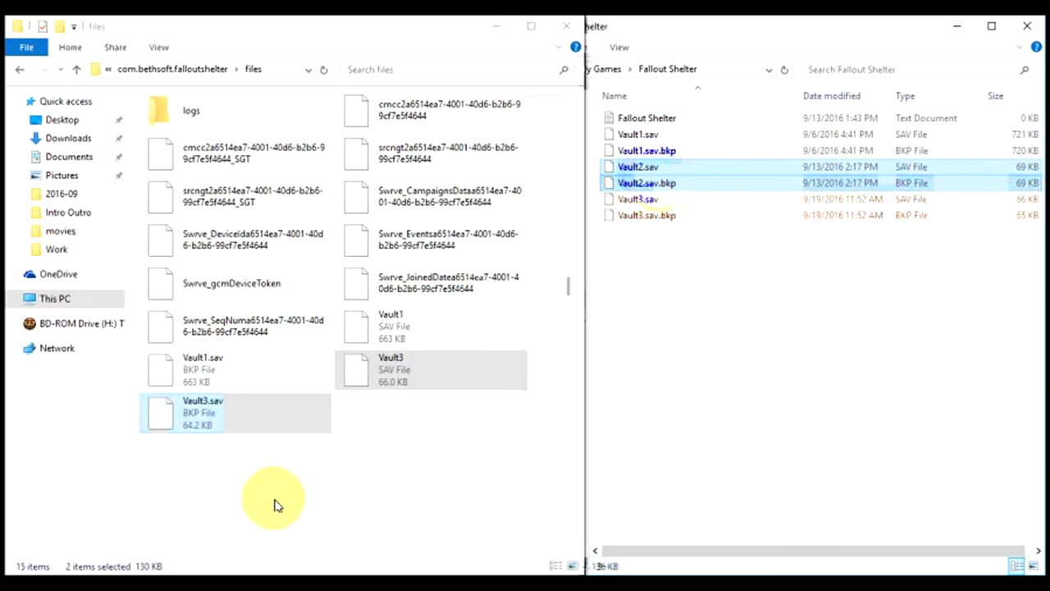
{"action": "left_click", "coordinate": [361, 435]}
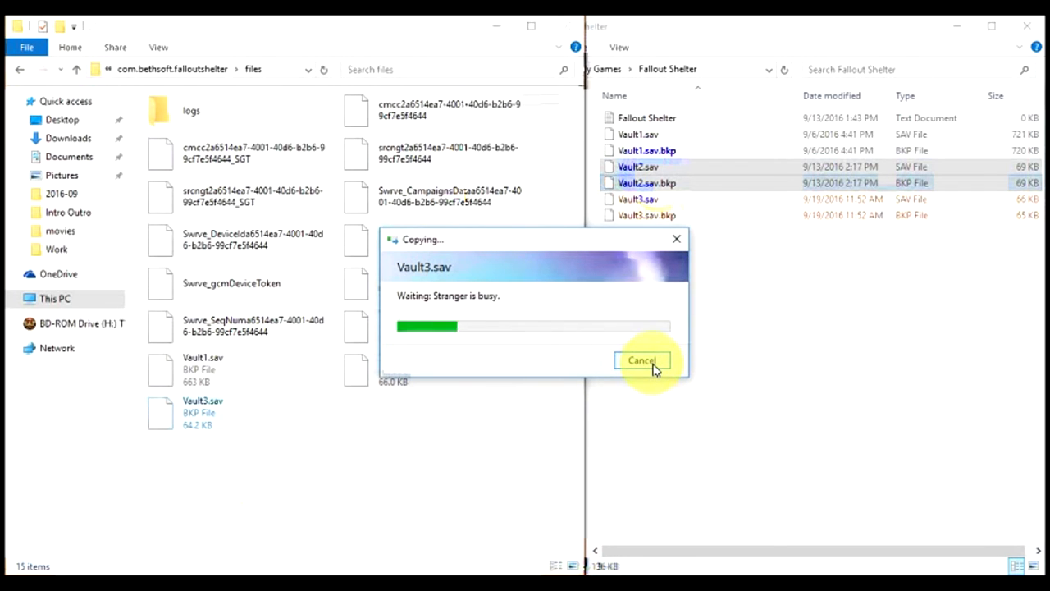
Close the finished copy progress window, leaving the phone's files folder listing both Vault3 files
{"action": "left_click", "coordinate": [640, 361]}
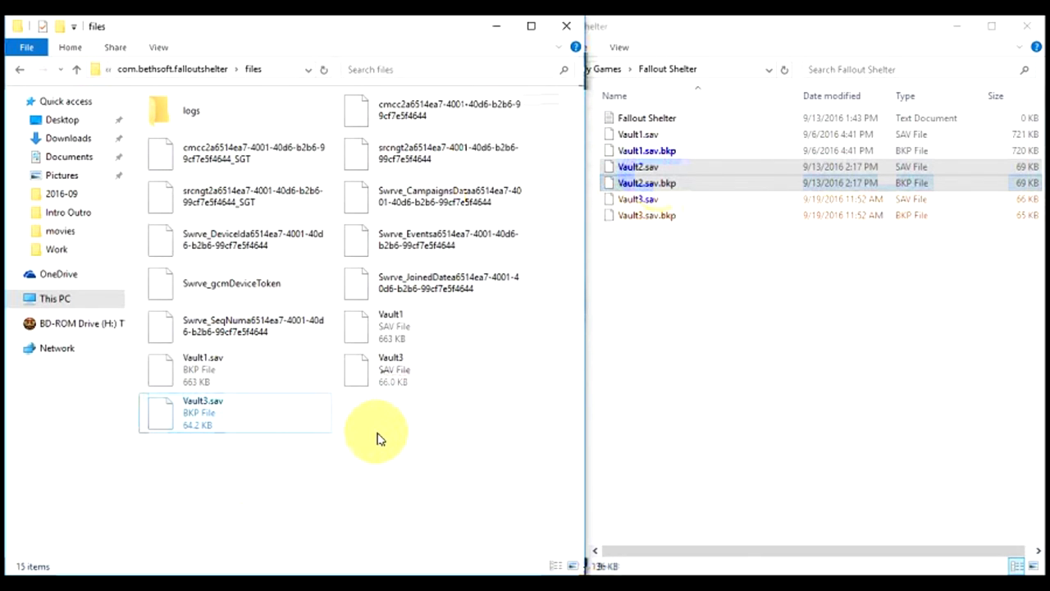
{"action": "mouse_move", "coordinate": [632, 387]}
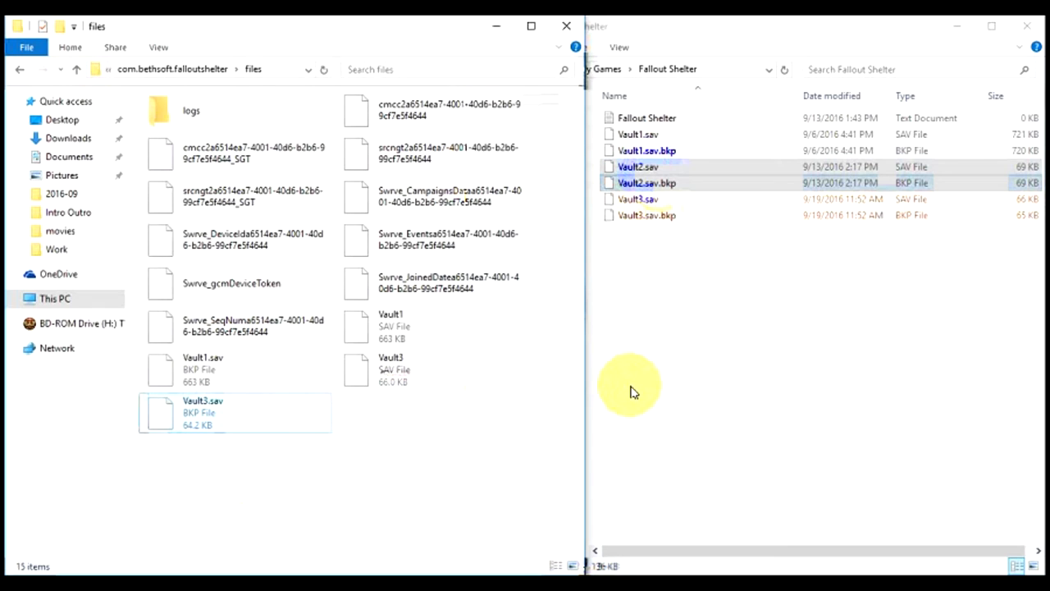